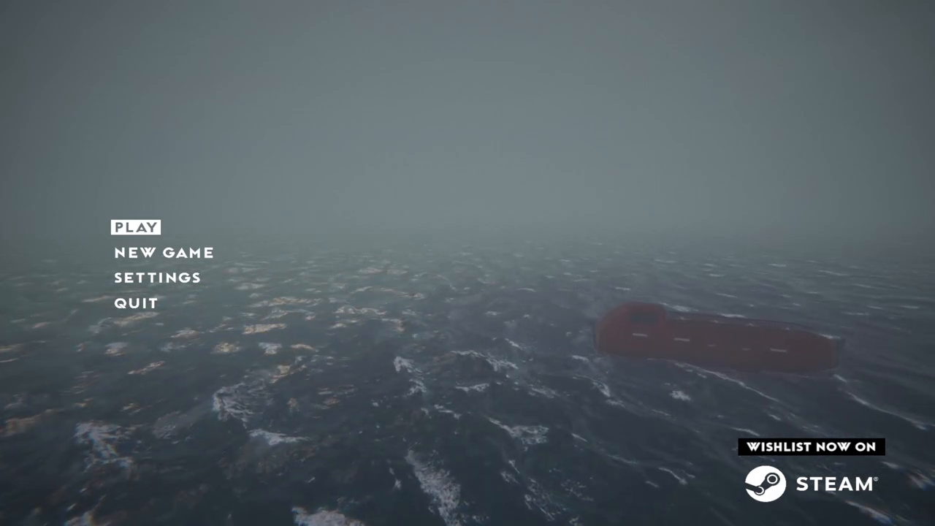
{"action": "left_click", "coordinate": [135, 226]}
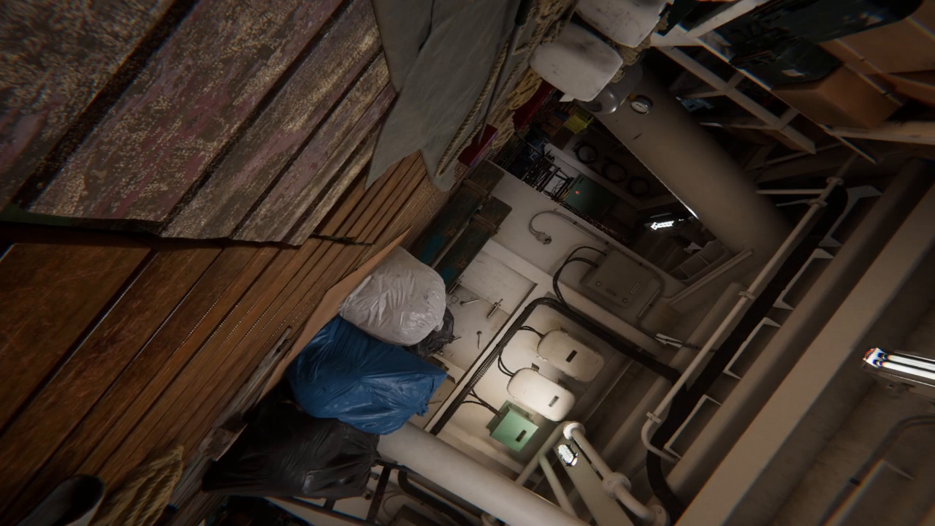
{"action": "mouse_move", "coordinate": [468, 263]}
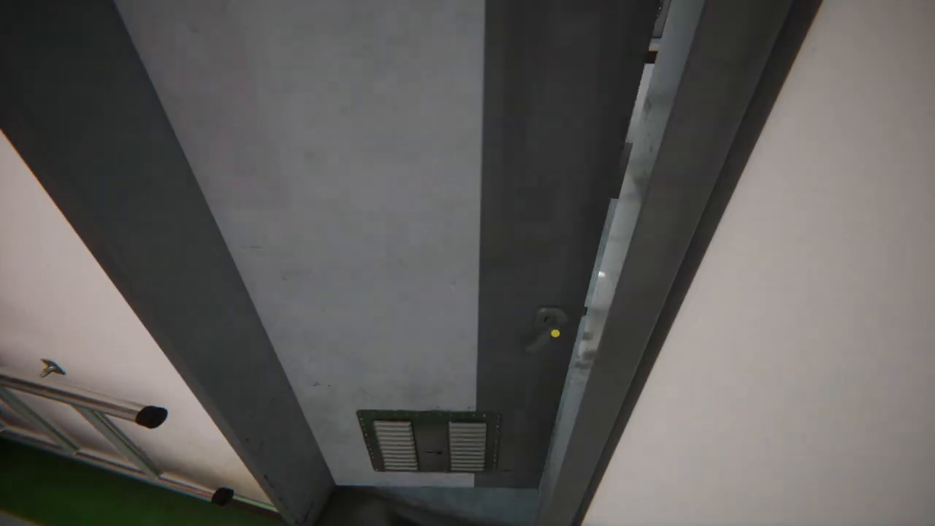
{"action": "mouse_move", "coordinate": [467, 263]}
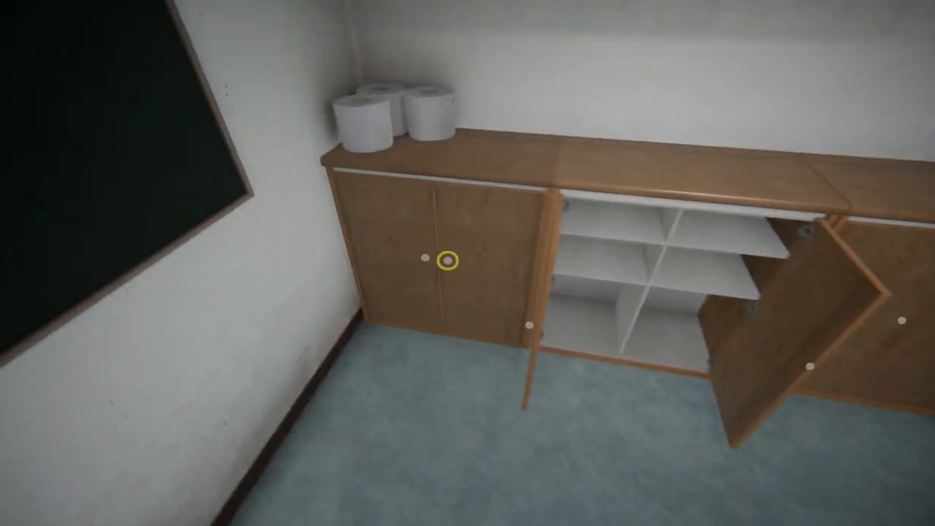
{"action": "left_click", "coordinate": [446, 265]}
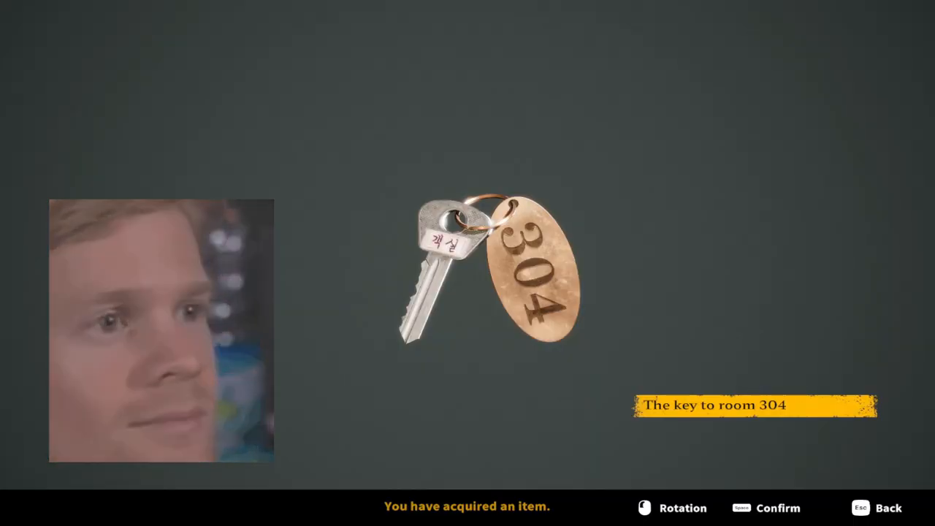
{"action": "key", "text": "space"}
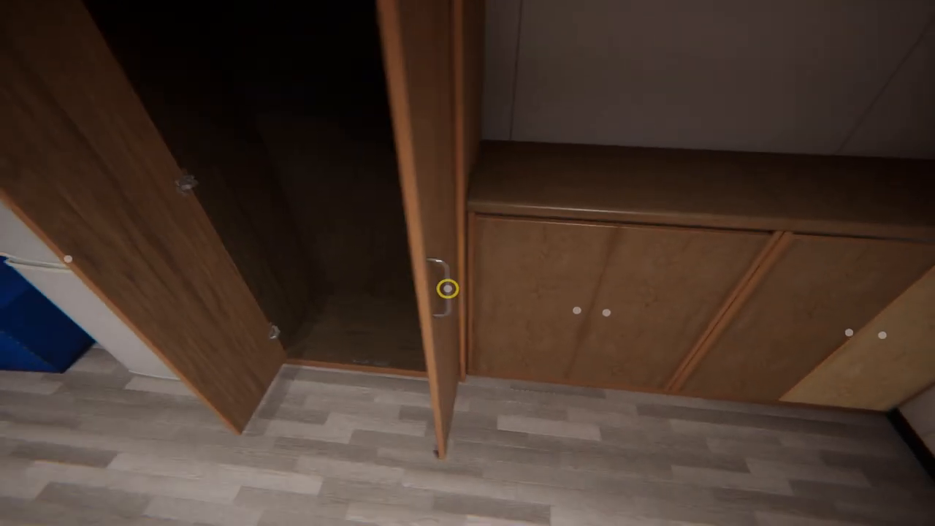
{"action": "left_click", "coordinate": [443, 289]}
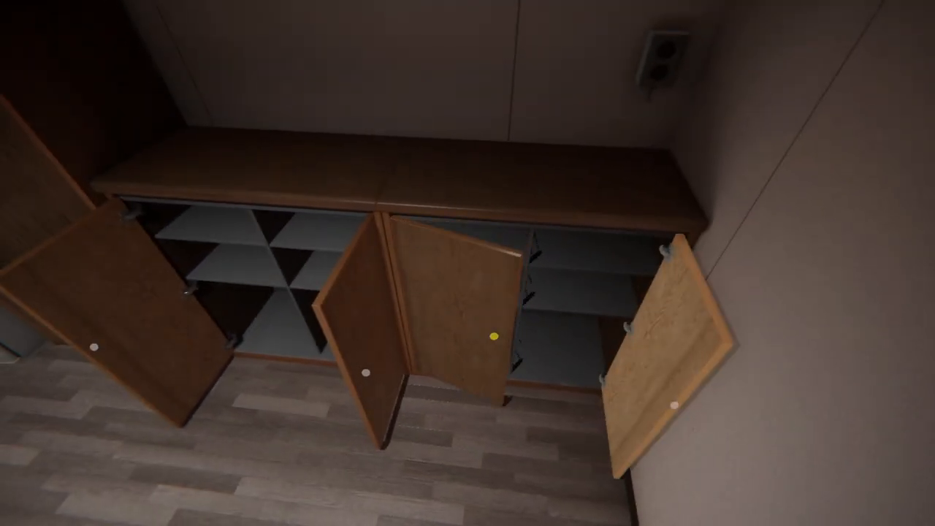
{"action": "mouse_move", "coordinate": [468, 263]}
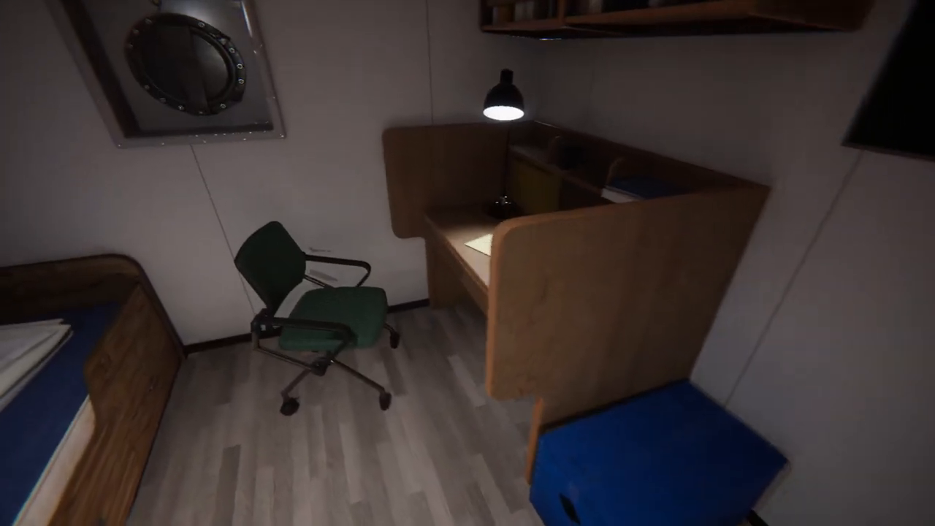
{"action": "mouse_move", "coordinate": [468, 263]}
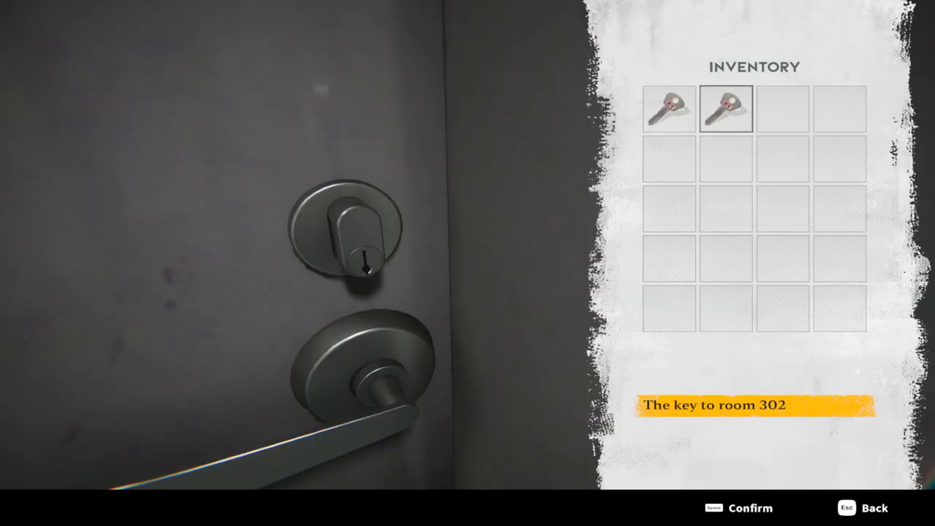
{"action": "key", "text": "Space"}
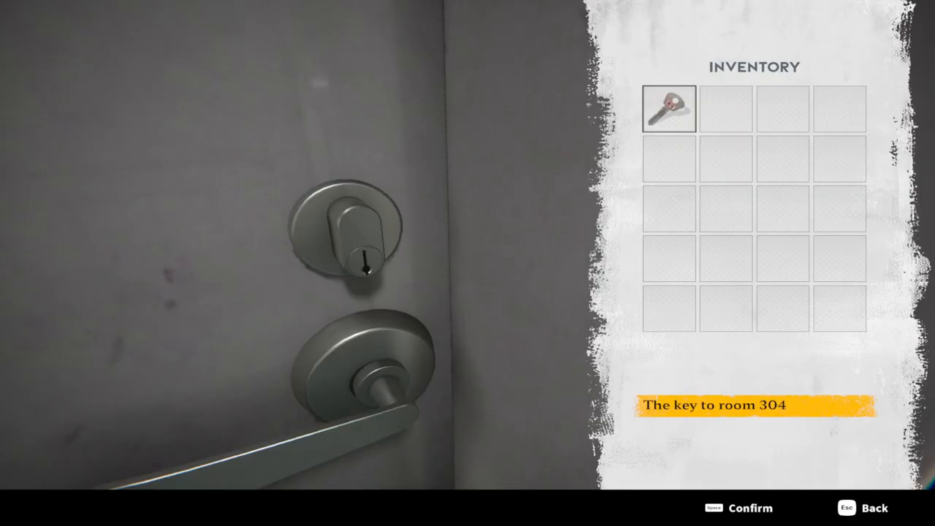
{"action": "key", "text": "space"}
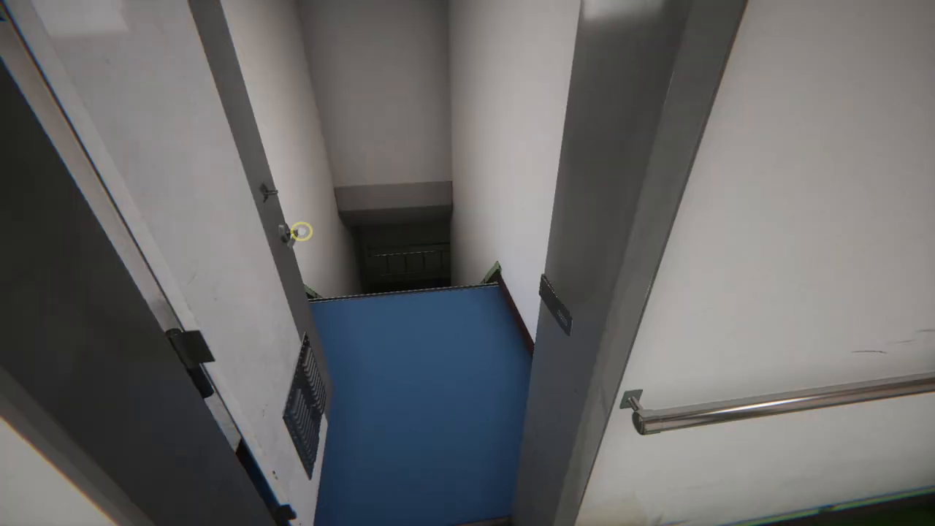
{"action": "mouse_move", "coordinate": [467, 263]}
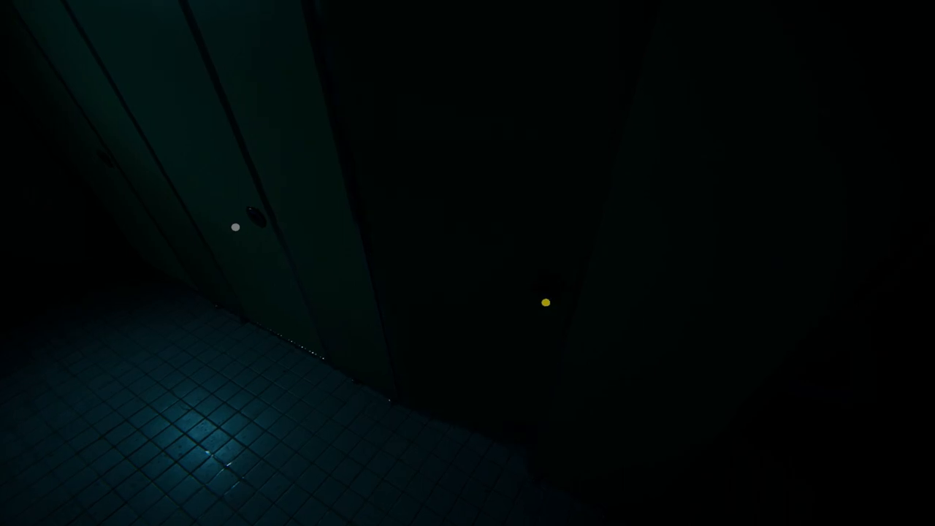
{"action": "mouse_move", "coordinate": [467, 263]}
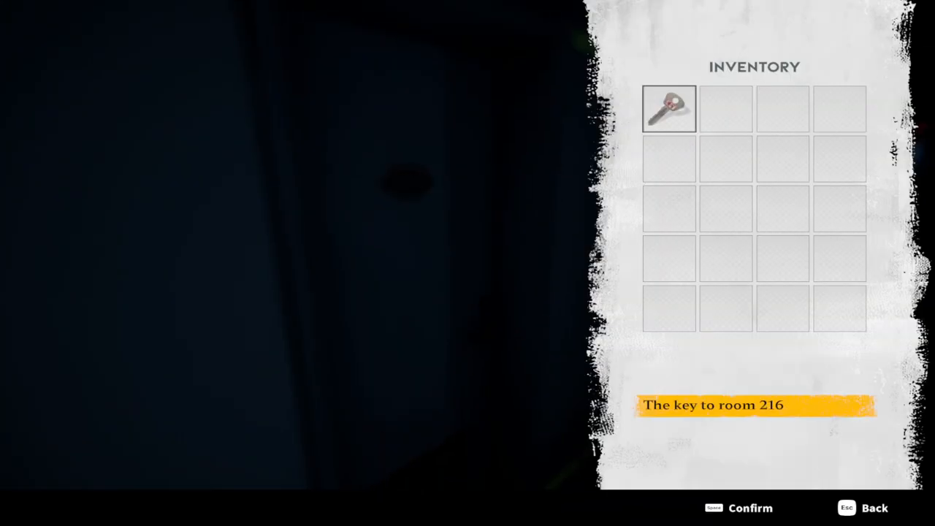
{"action": "key", "text": "Escape"}
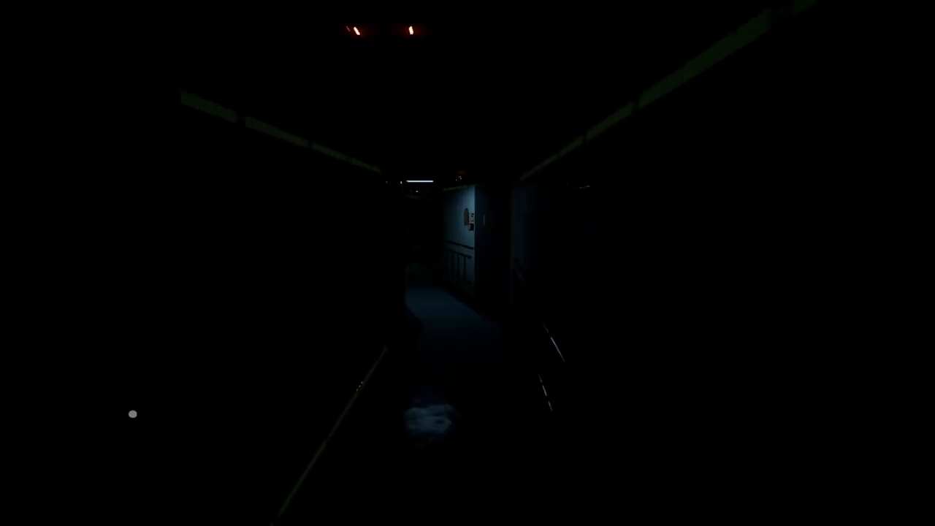
{"action": "mouse_move", "coordinate": [468, 263]}
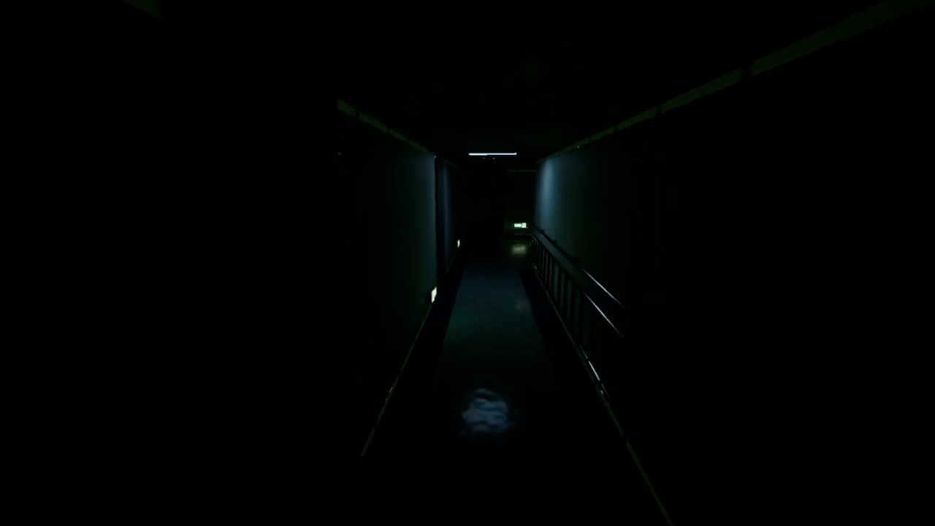
{"action": "mouse_move", "coordinate": [467, 263]}
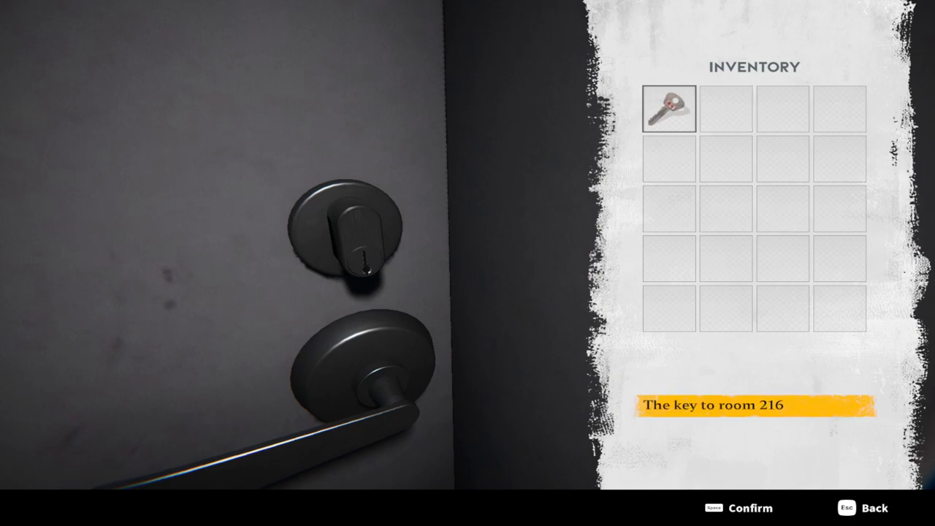
{"action": "key", "text": "space"}
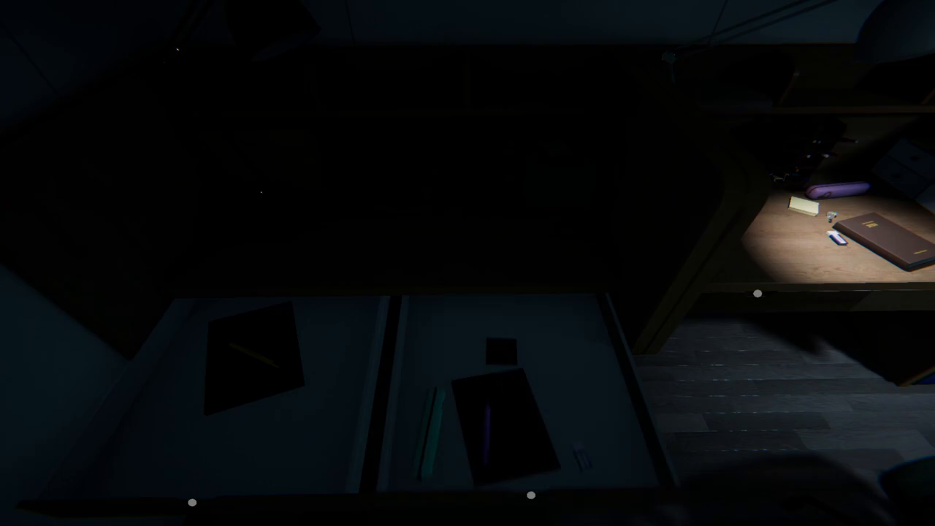
{"action": "mouse_move", "coordinate": [468, 263]}
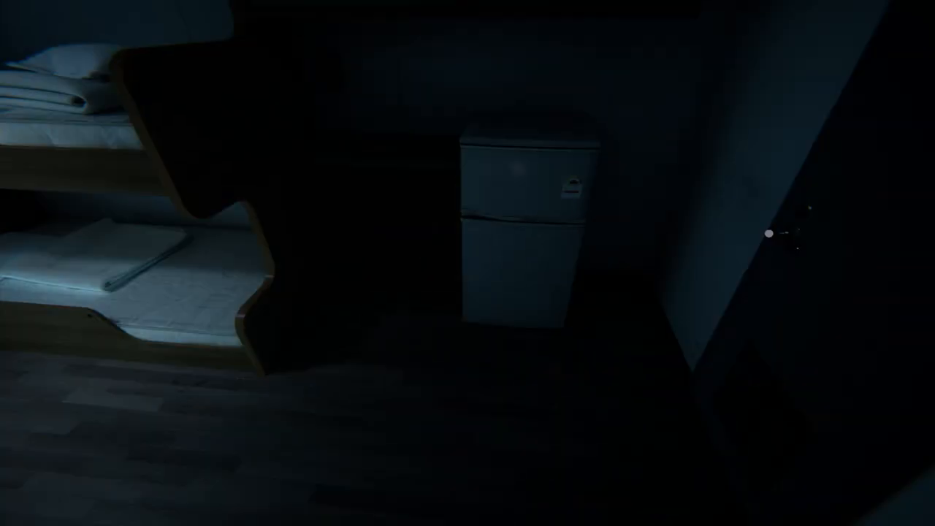
{"action": "mouse_move", "coordinate": [502, 267]}
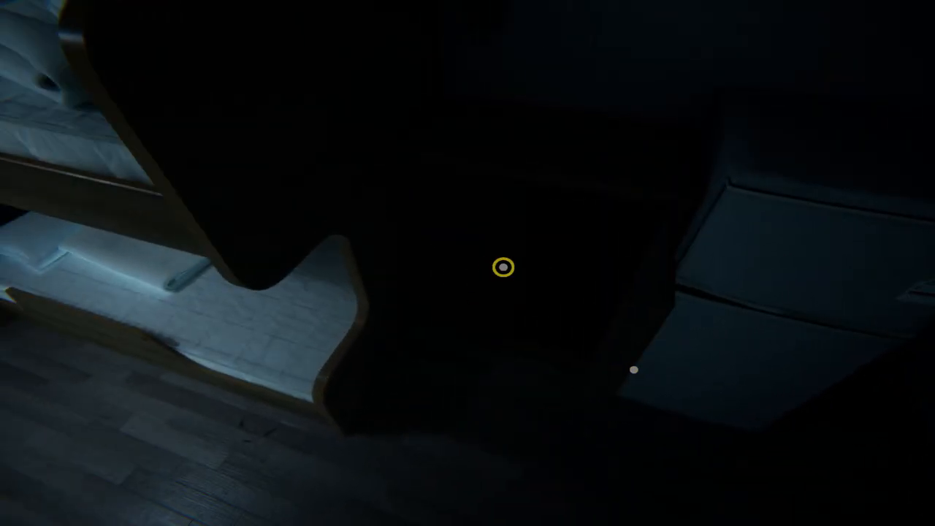
{"action": "mouse_move", "coordinate": [502, 268]}
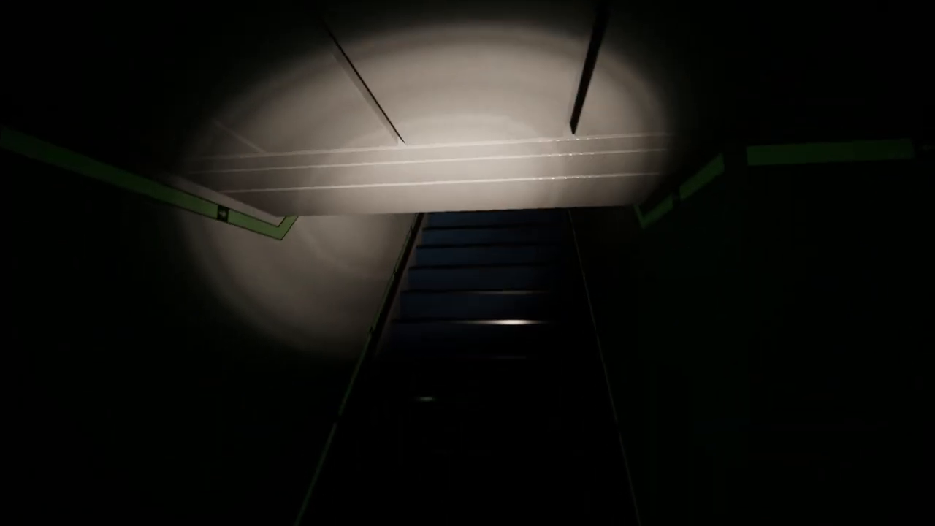
{"action": "mouse_move", "coordinate": [467, 263]}
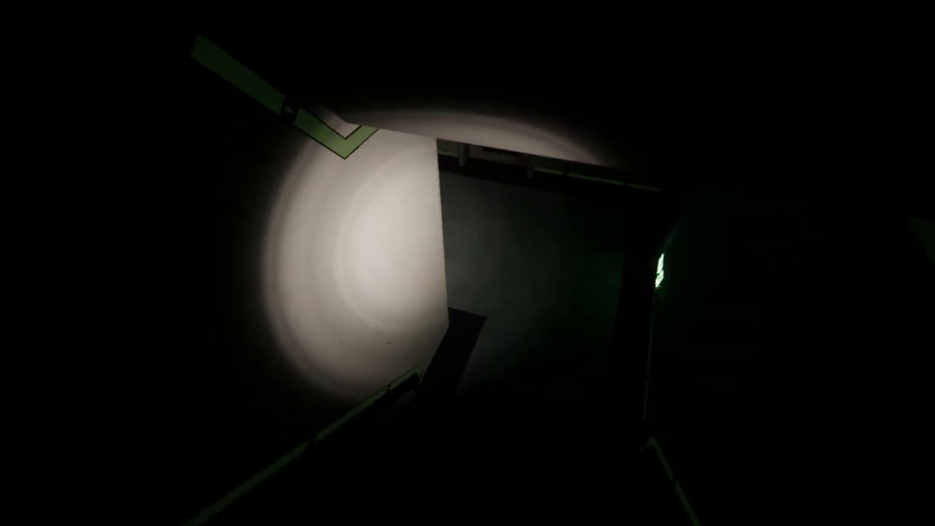
{"action": "mouse_move", "coordinate": [468, 263]}
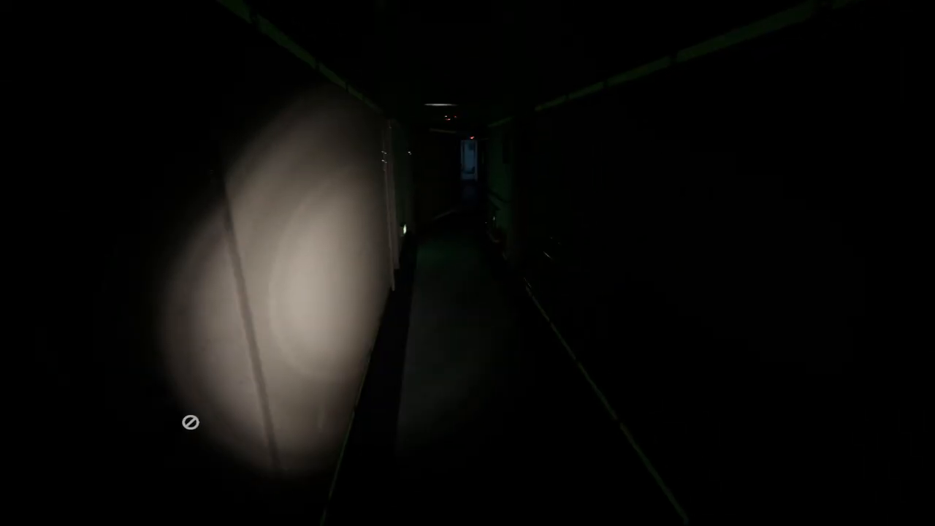
{"action": "mouse_move", "coordinate": [467, 263]}
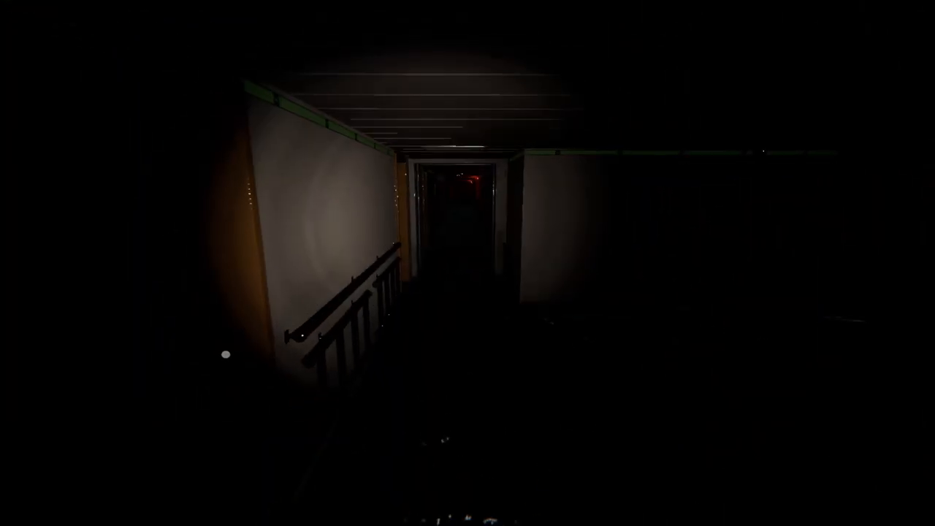
{"action": "mouse_move", "coordinate": [467, 263]}
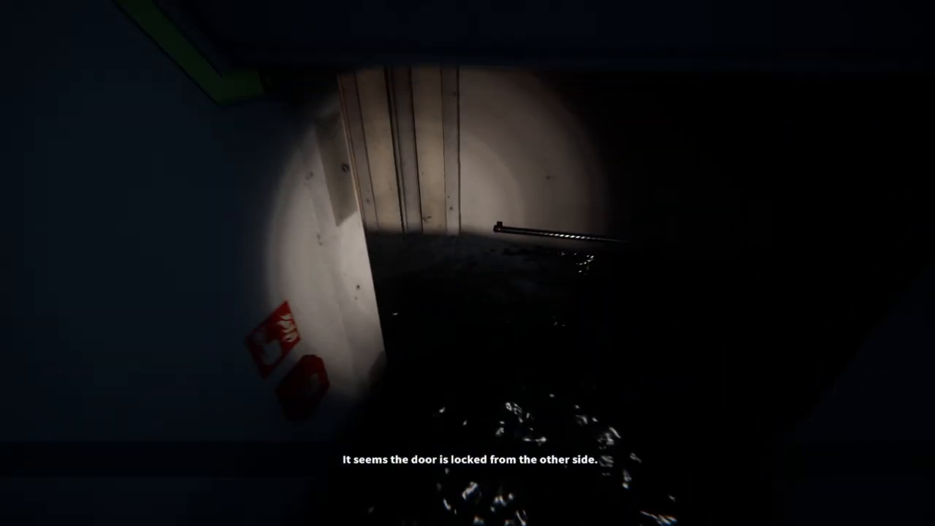
{"action": "mouse_move", "coordinate": [467, 262]}
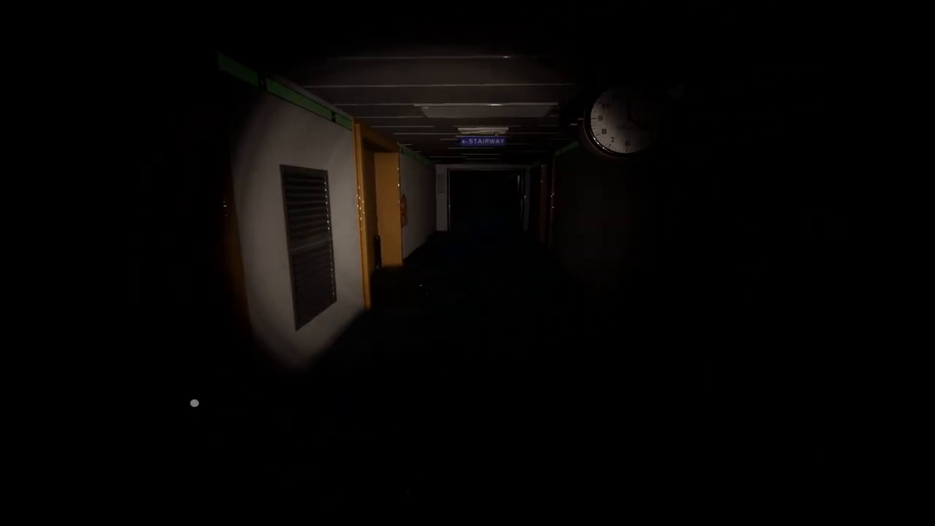
{"action": "mouse_move", "coordinate": [467, 263]}
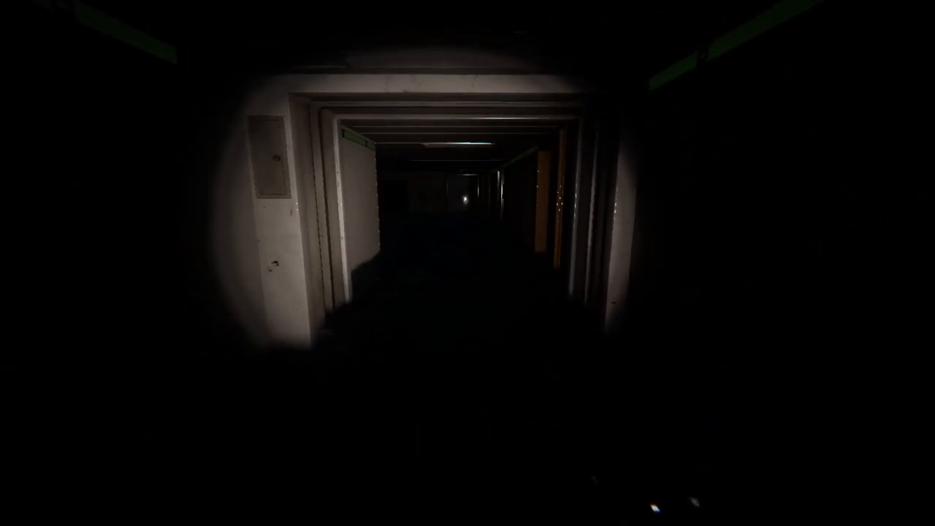
{"action": "mouse_move", "coordinate": [468, 263]}
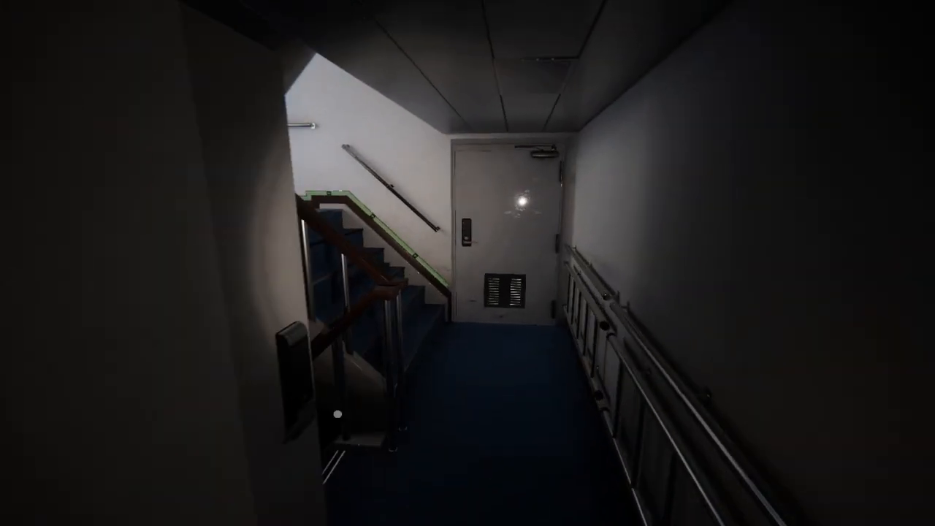
{"action": "mouse_move", "coordinate": [467, 263]}
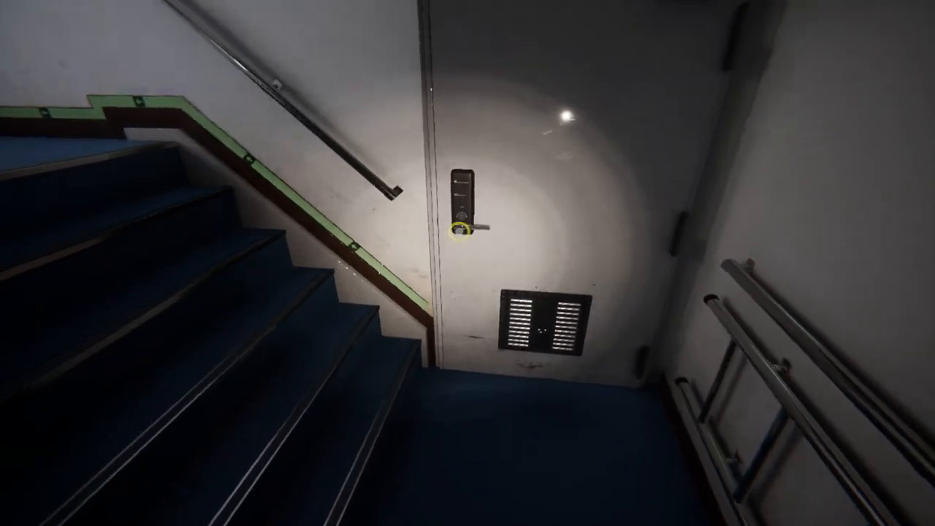
{"action": "mouse_move", "coordinate": [467, 263]}
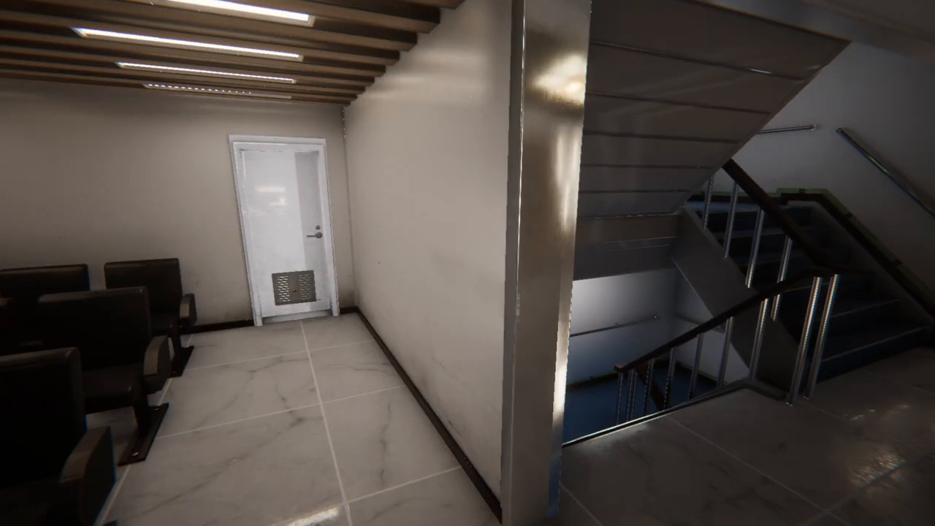
{"action": "mouse_move", "coordinate": [468, 263]}
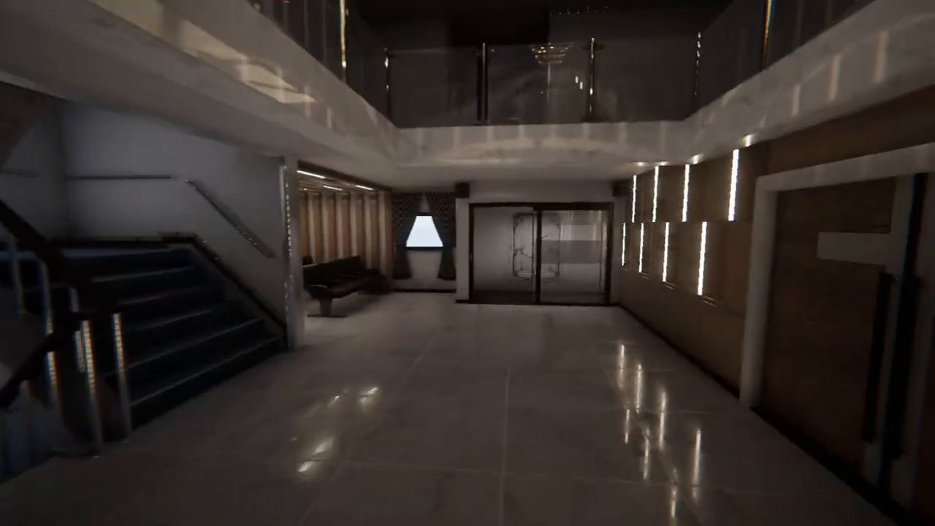
{"action": "mouse_move", "coordinate": [468, 263]}
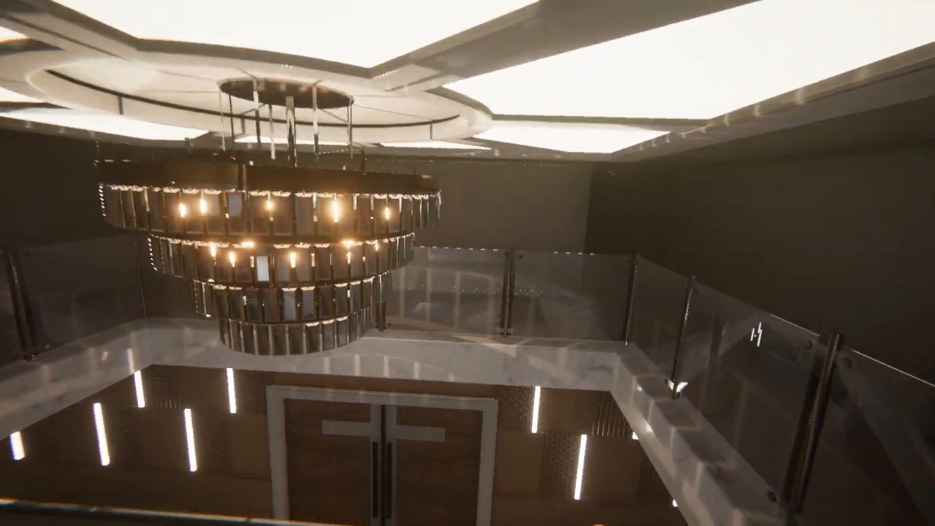
{"action": "mouse_move", "coordinate": [468, 263]}
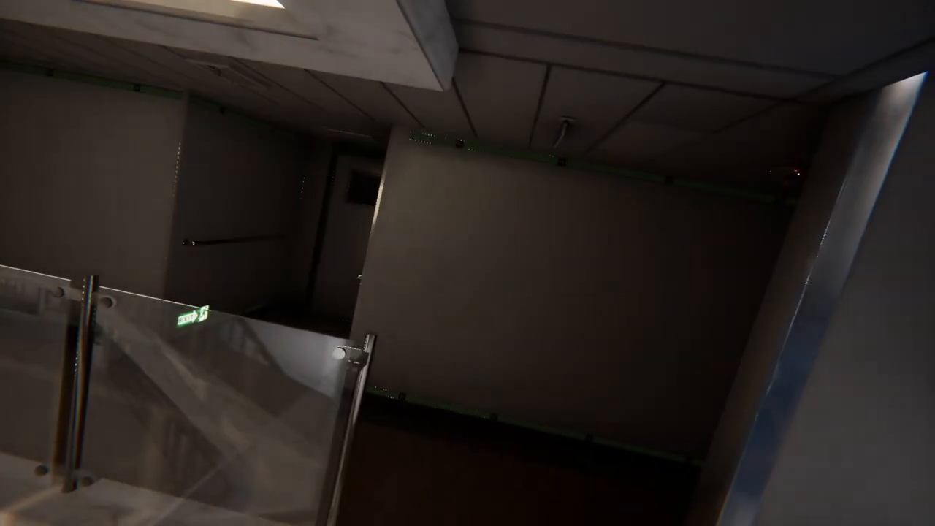
{"action": "mouse_move", "coordinate": [467, 263]}
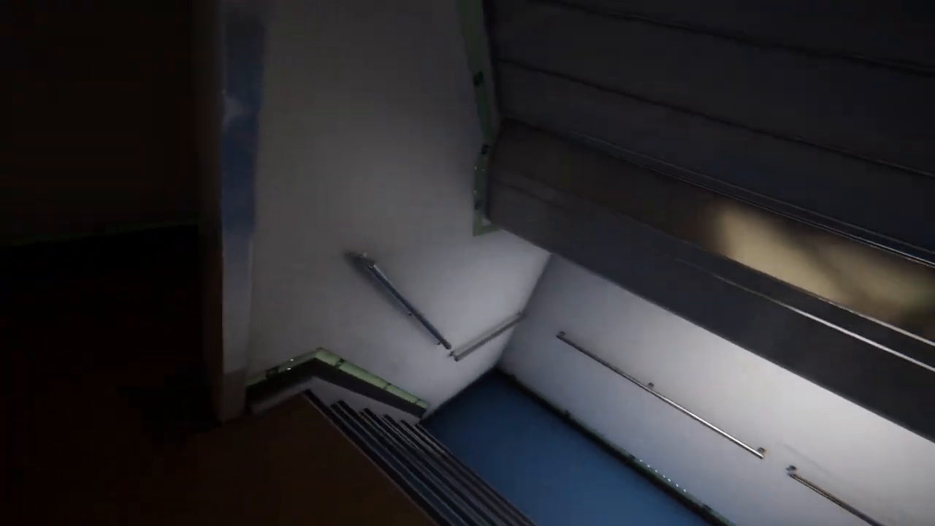